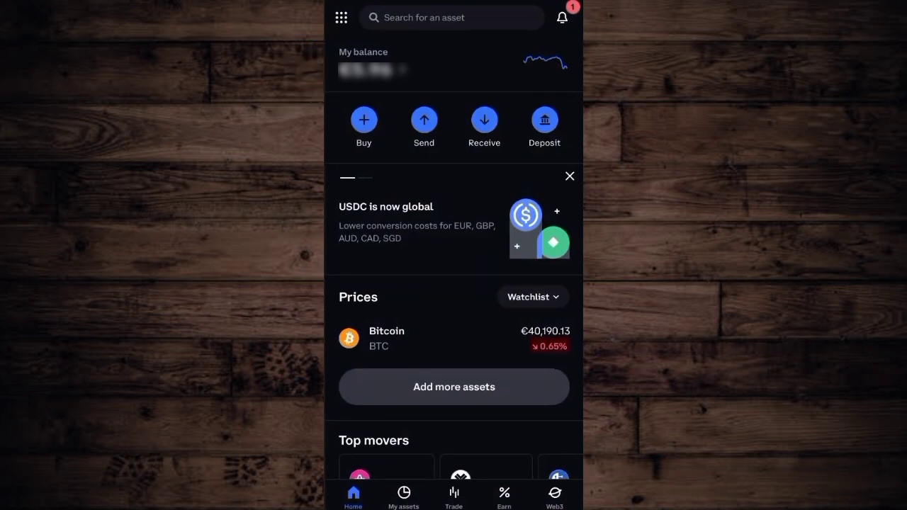
Go to the Coinbase profile settings showing the Display and Security sections.
left_click(340, 17)
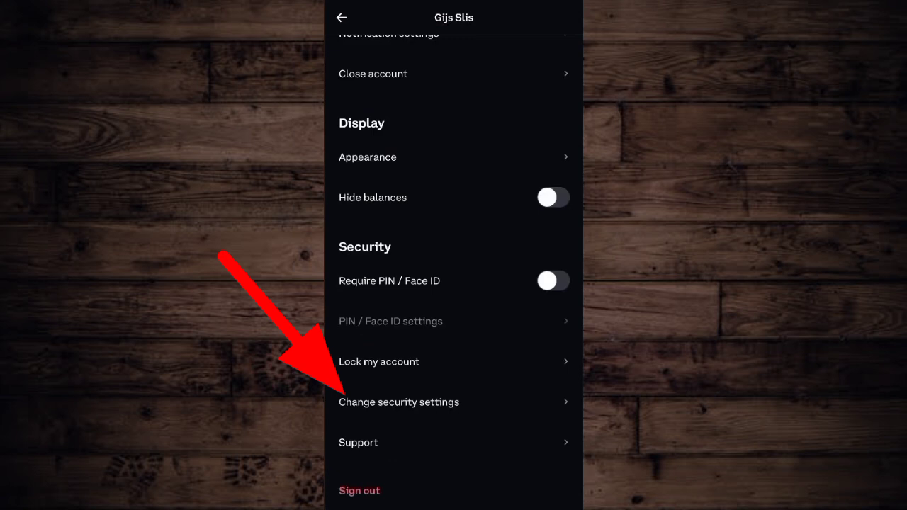
In security settings, choose Authenticator app as the upgraded two-factor method.
left_click(398, 402)
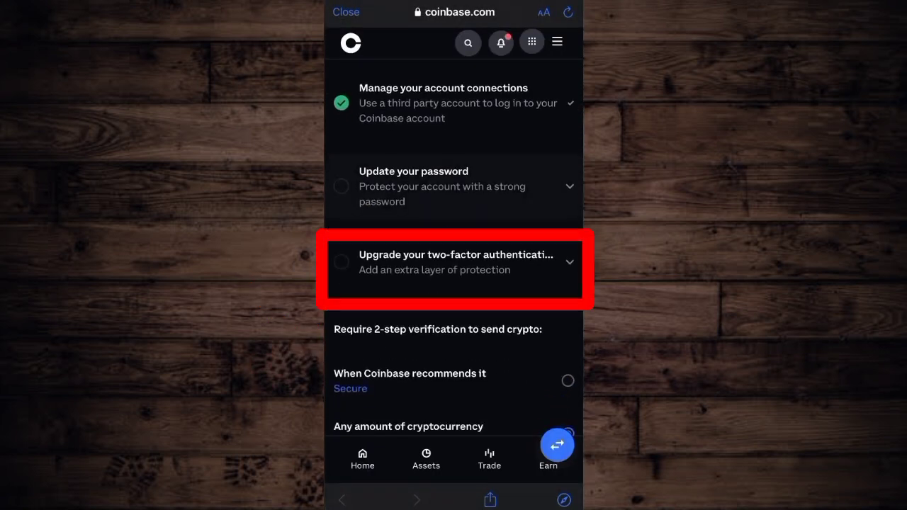
left_click(454, 262)
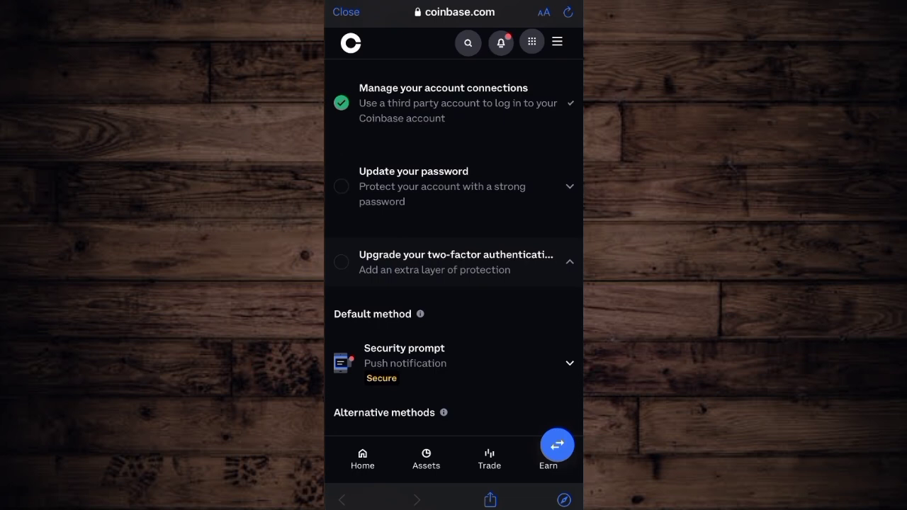
scroll("down", 3)
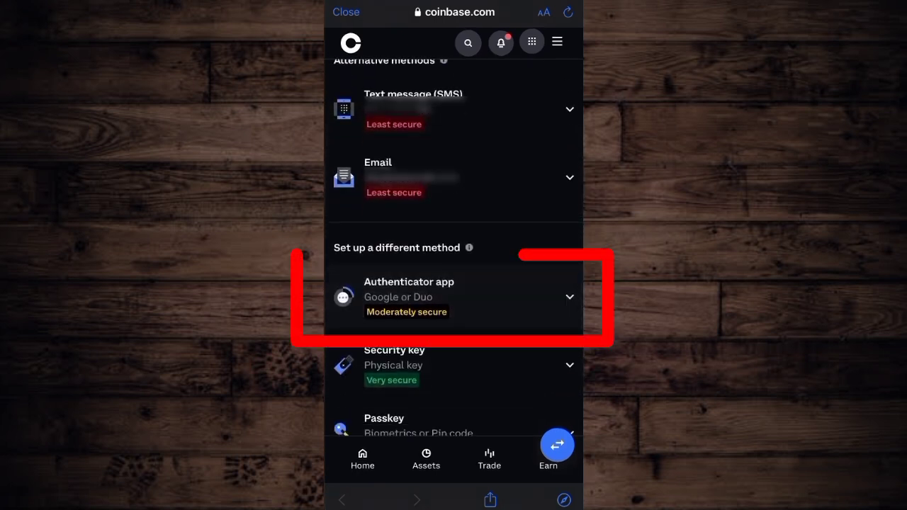
left_click(453, 297)
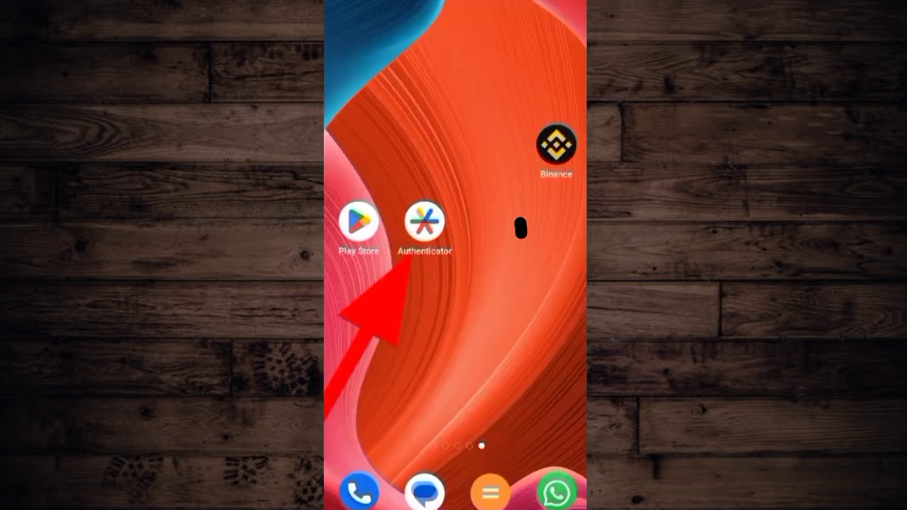
Add a Google Authenticator account named Coinbase using the setup key.
left_click(425, 226)
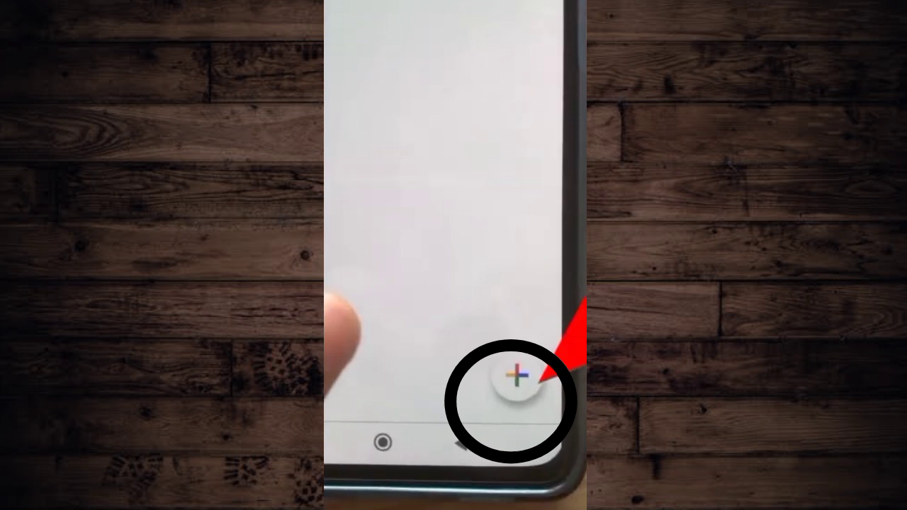
left_click(522, 381)
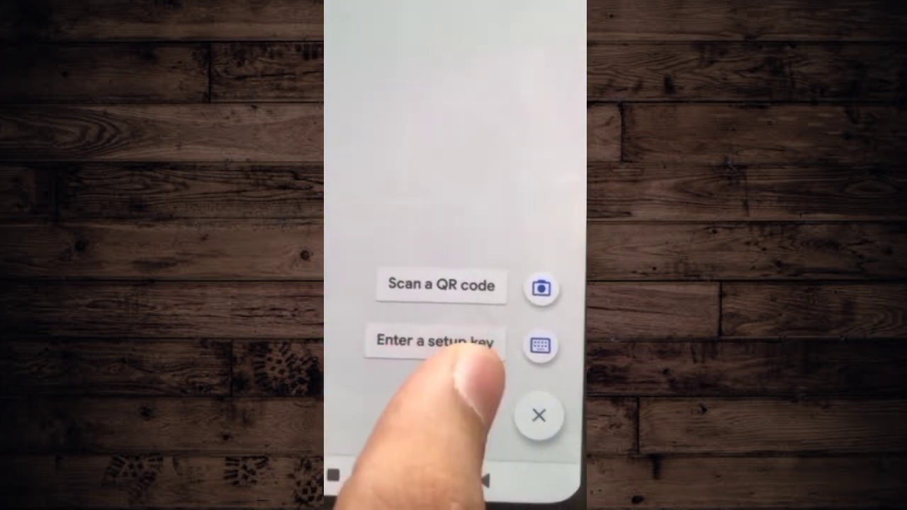
left_click(442, 343)
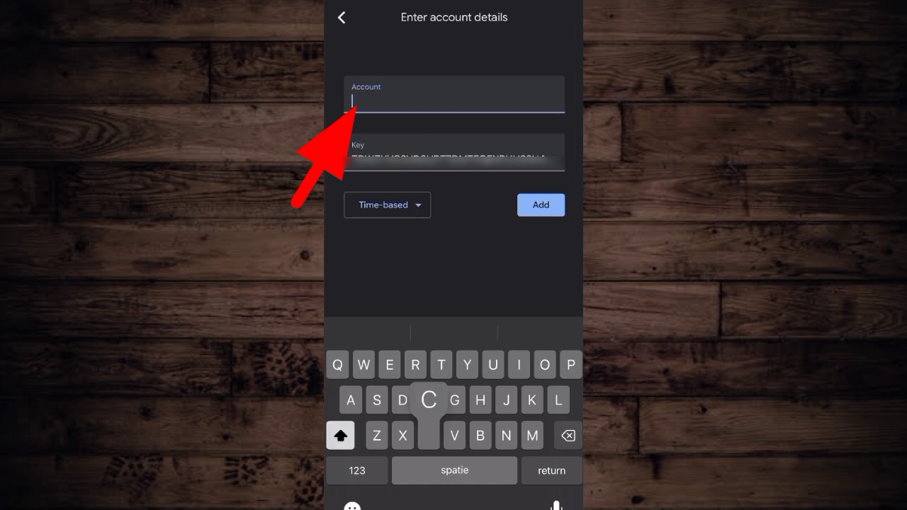
type("Coinbase")
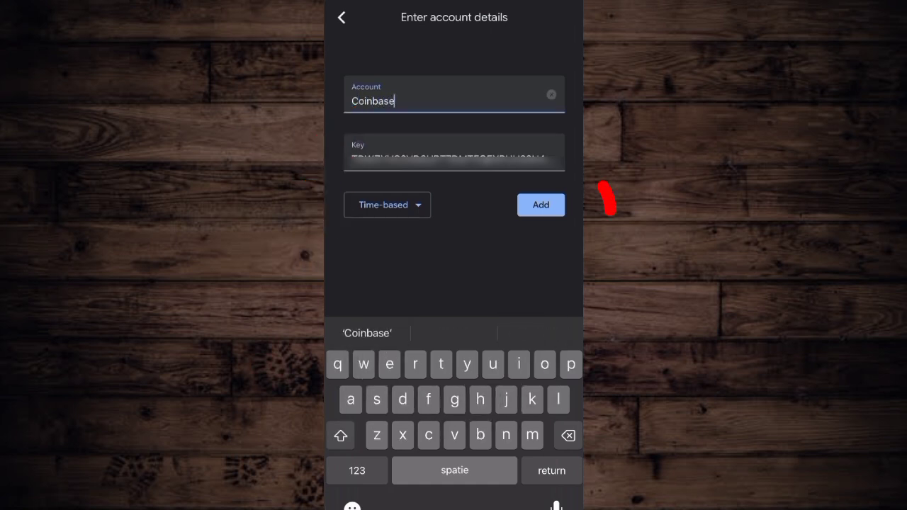
left_click(540, 204)
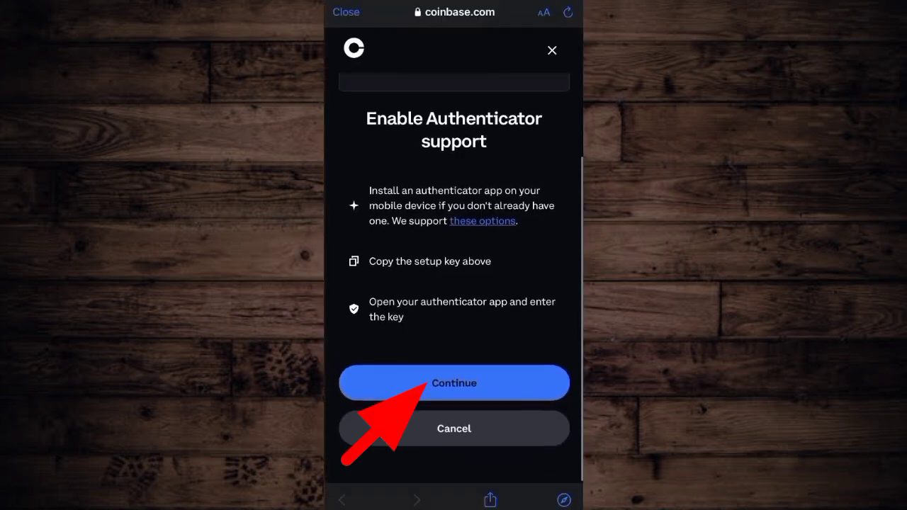
Continue from Enable Authenticator to the empty 6-digit code entry screen.
left_click(453, 382)
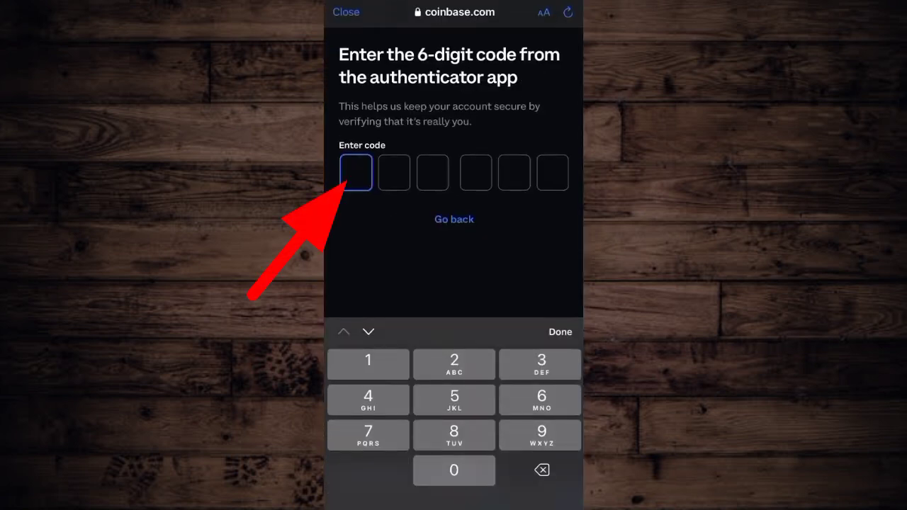